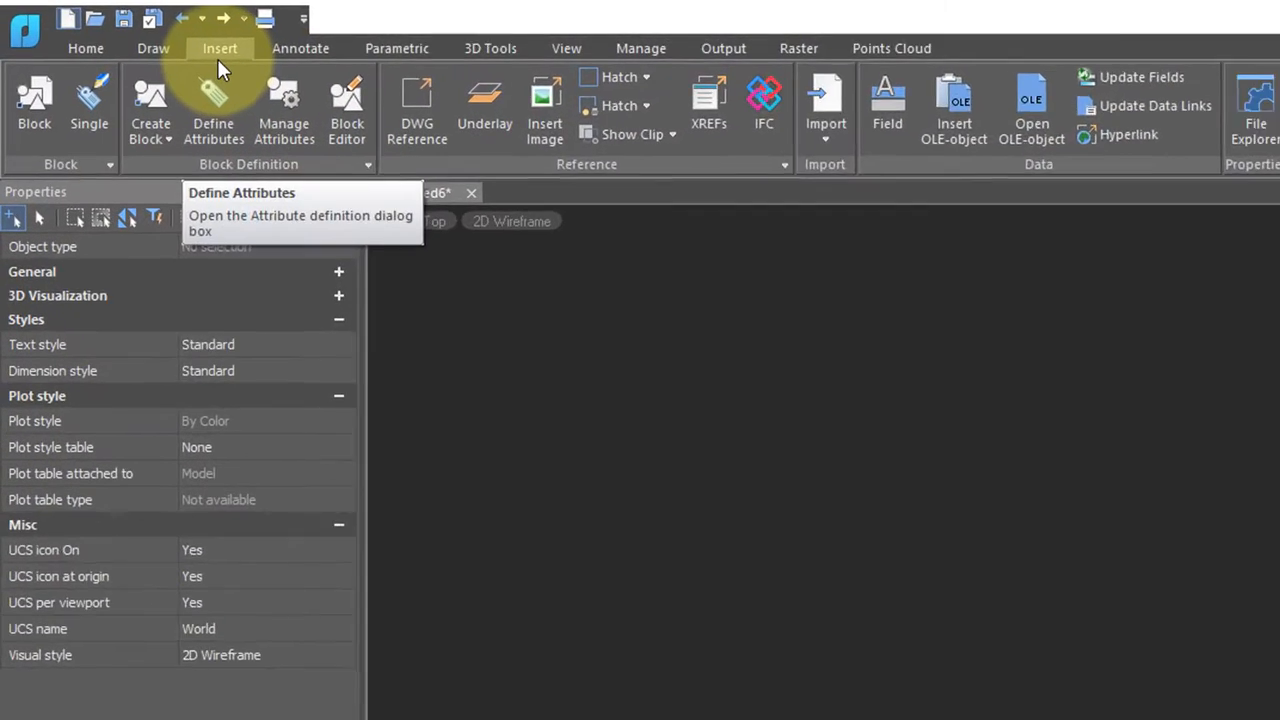
{"action": "mouse_move", "coordinate": [708, 130]}
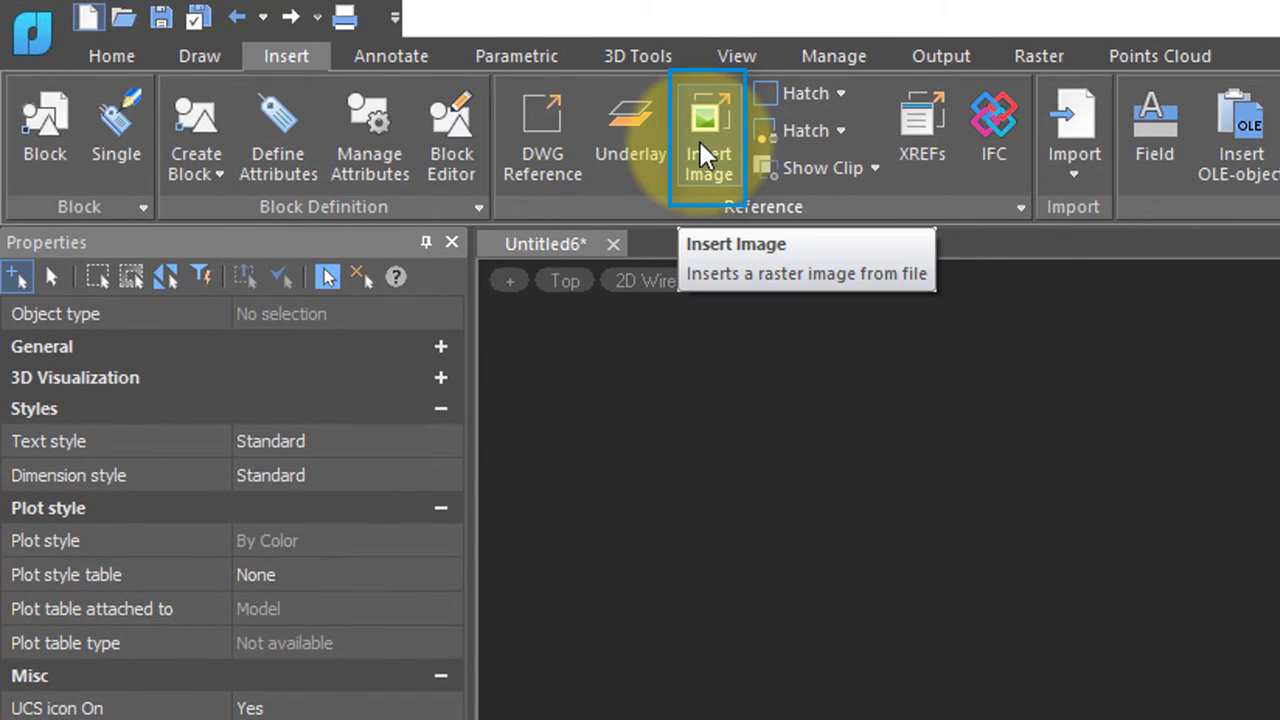
Start Insert Image and select the overview JPG aerial photo from Geographic Images
{"action": "left_click", "coordinate": [708, 130]}
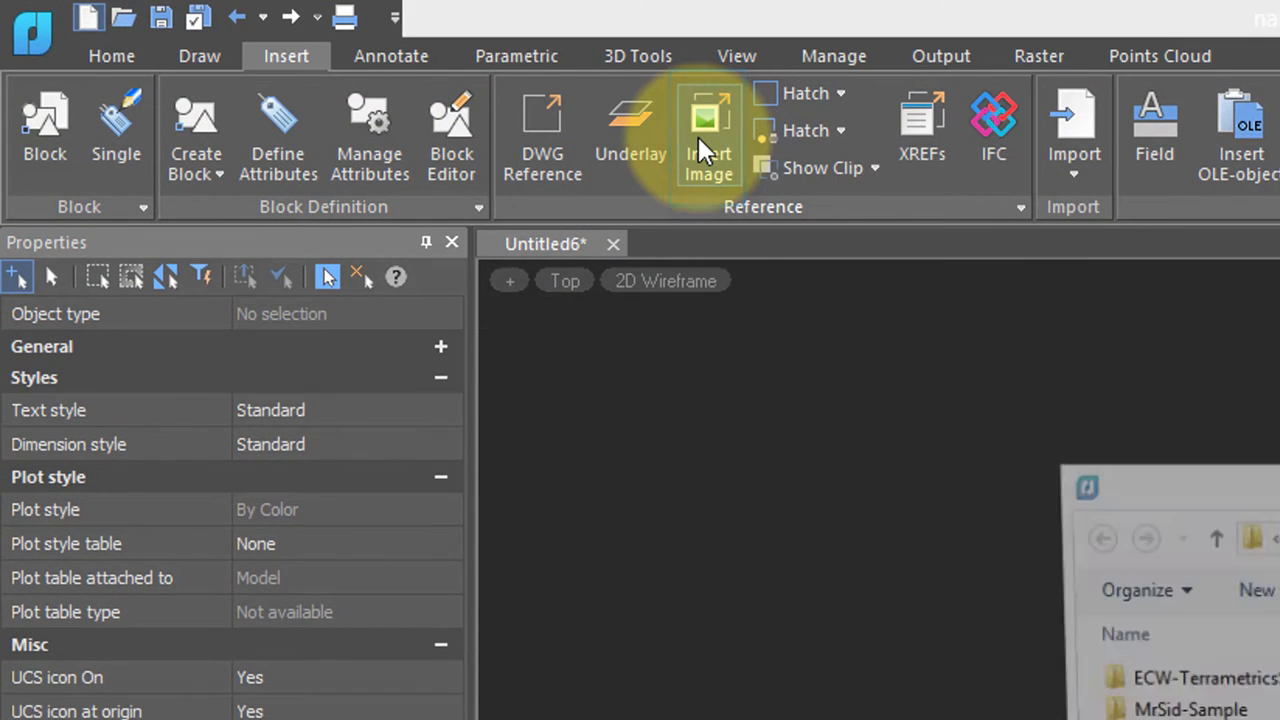
{"action": "left_click", "coordinate": [708, 130]}
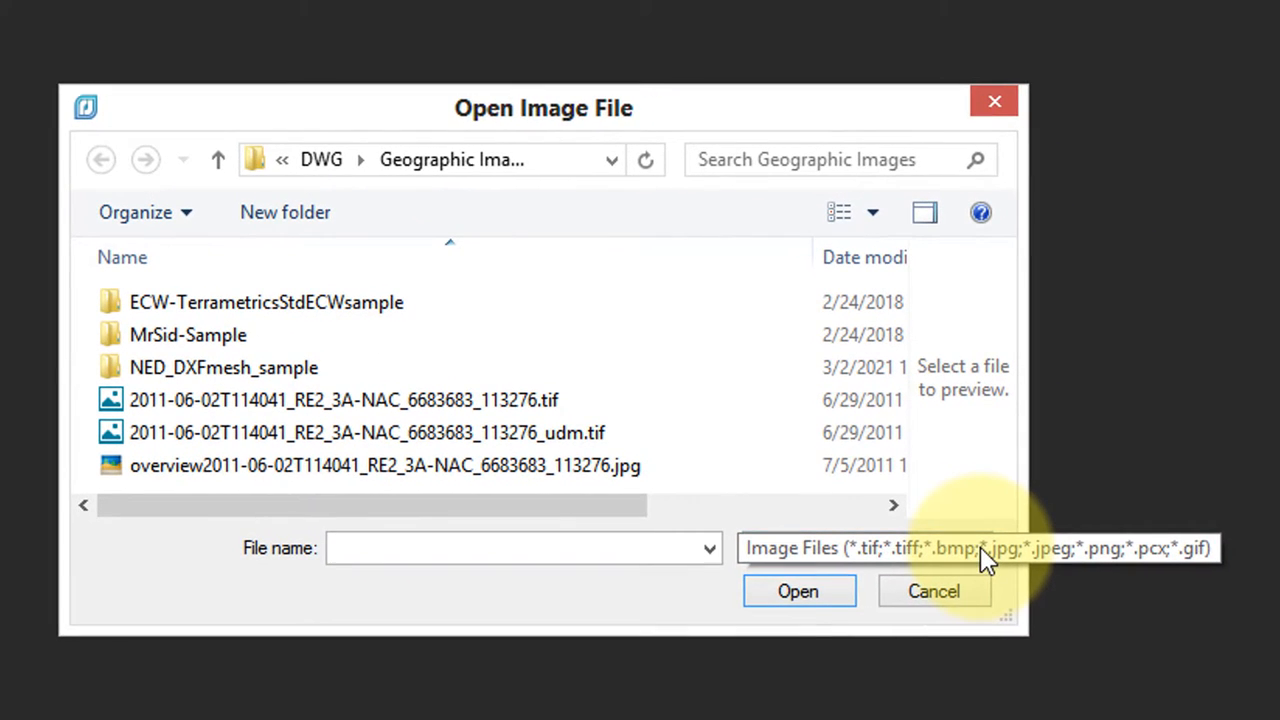
{"action": "left_click", "coordinate": [985, 548]}
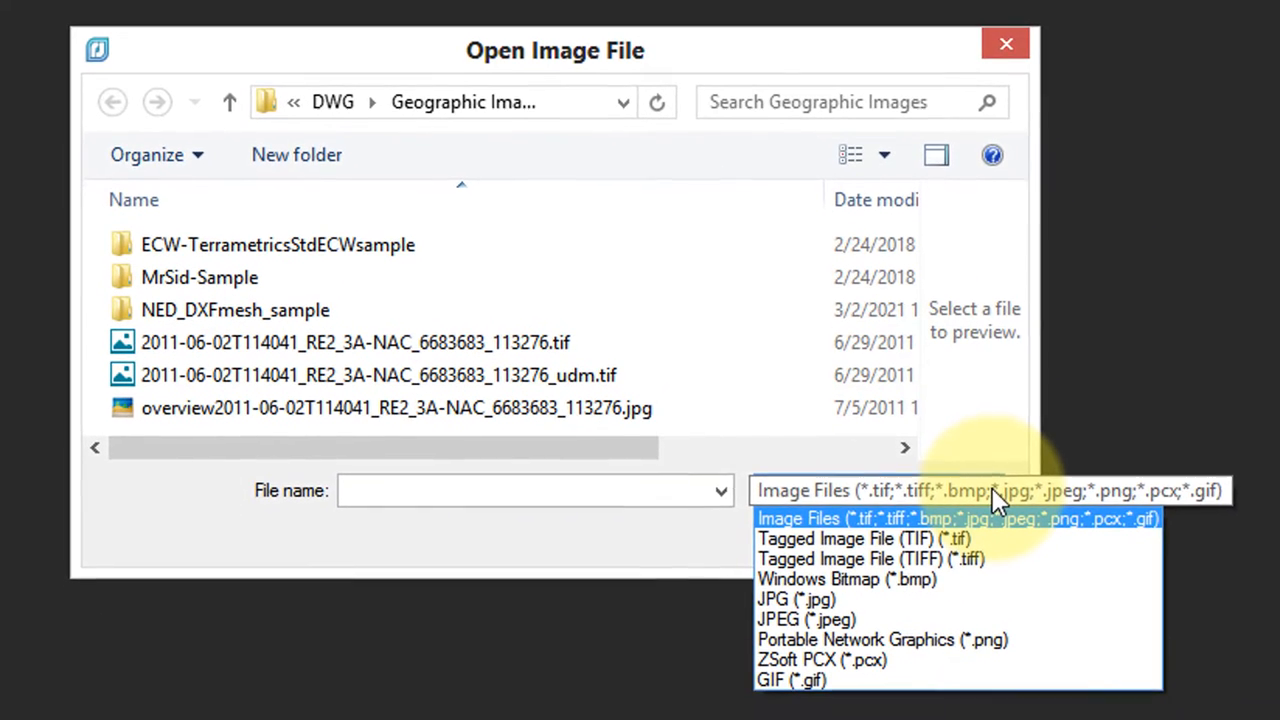
{"action": "mouse_move", "coordinate": [1000, 537]}
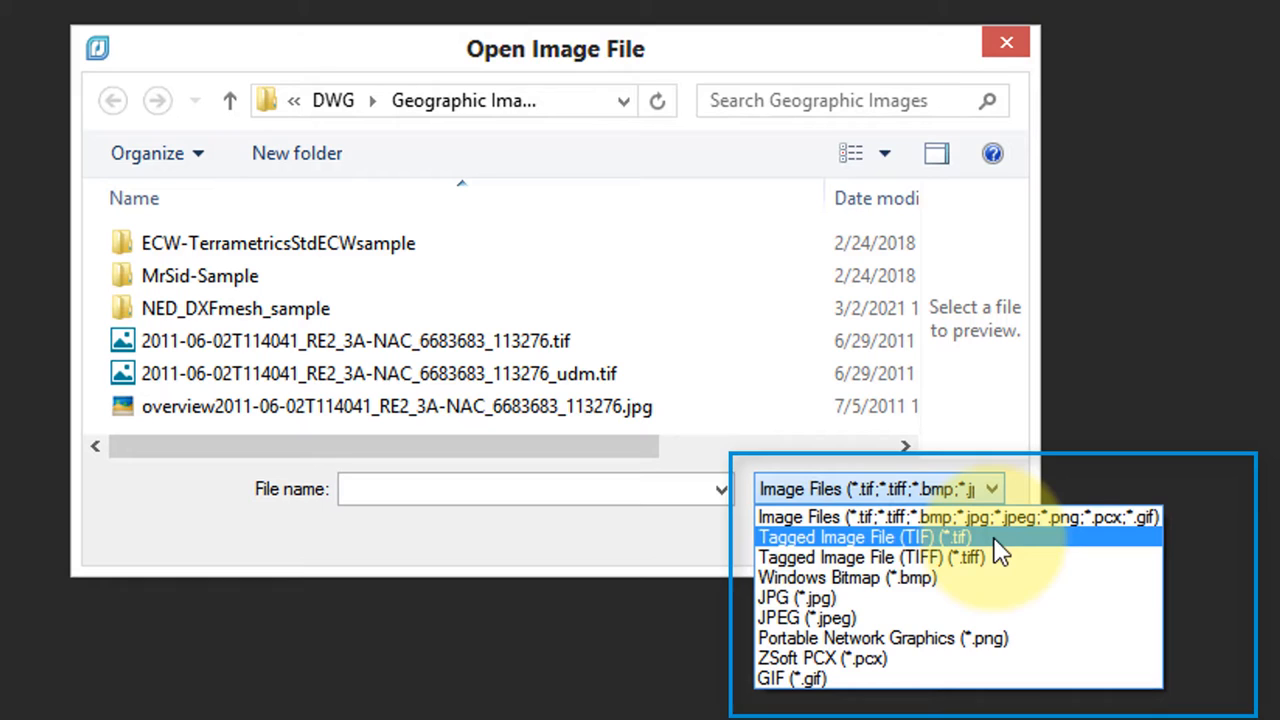
{"action": "mouse_move", "coordinate": [1000, 655]}
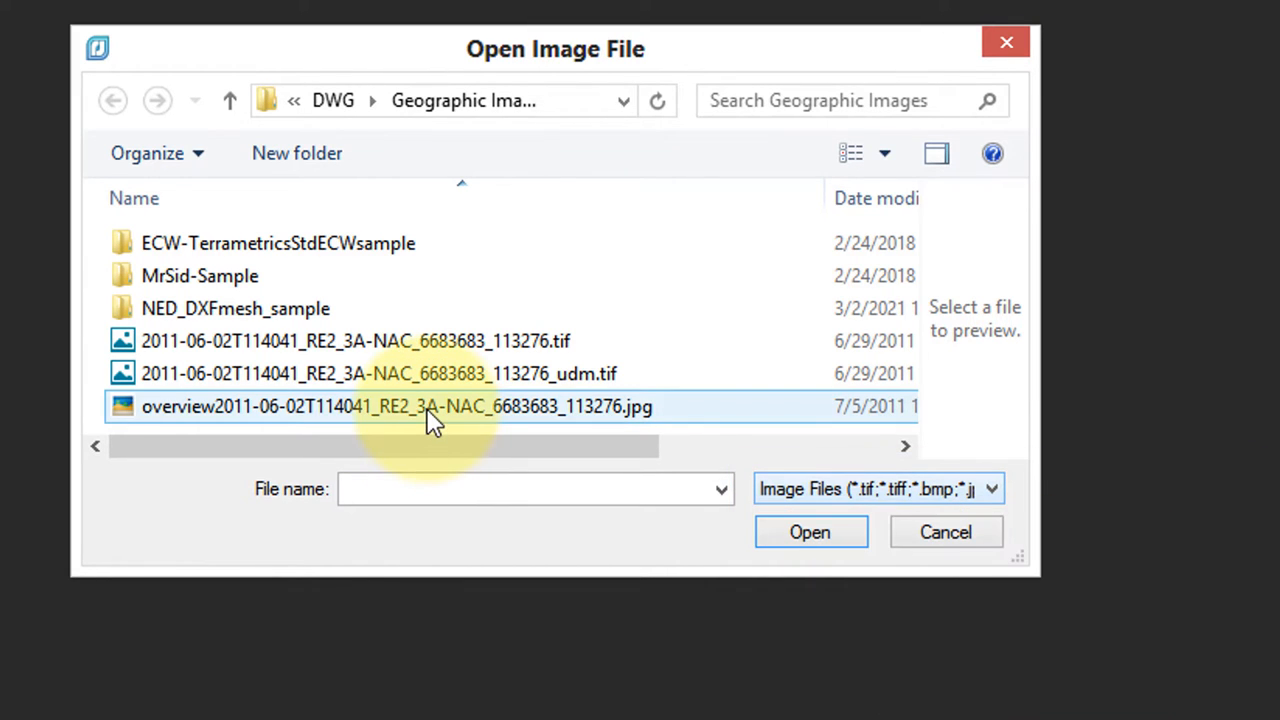
{"action": "left_click", "coordinate": [396, 406]}
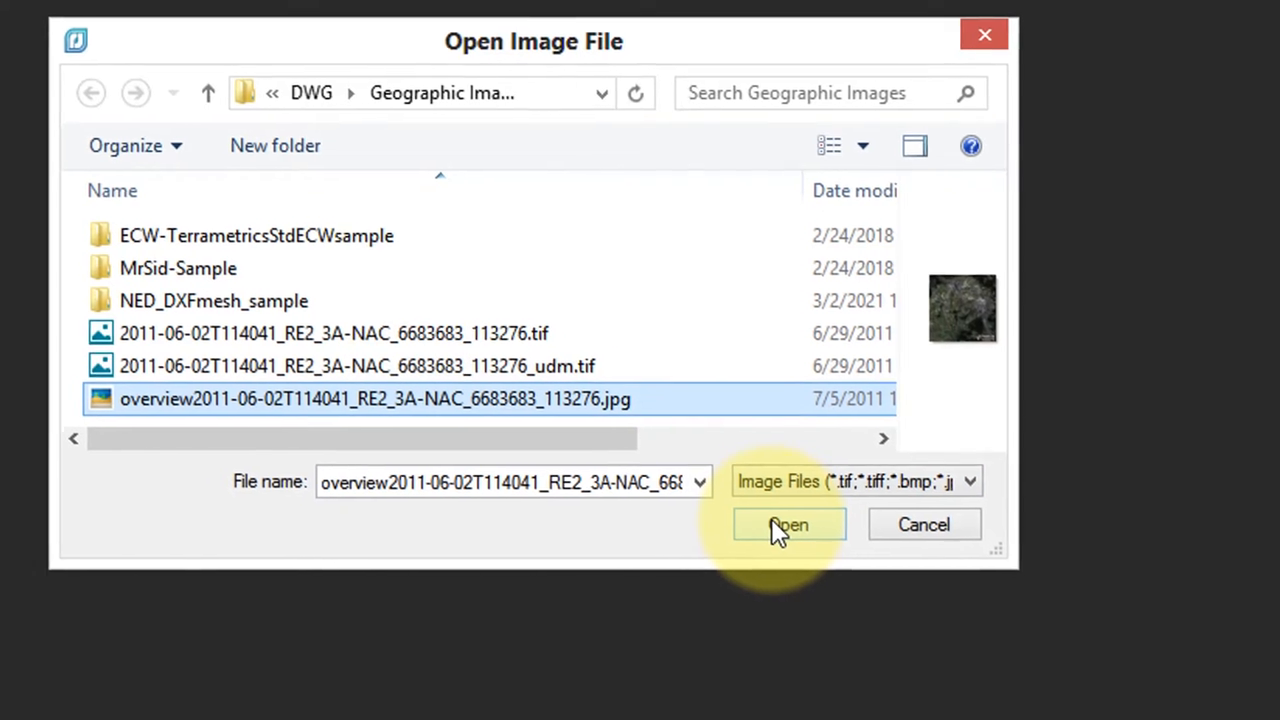
Insert the photo at 0,0,0 with scale 1, no rotation and Auto zoom enabled
{"action": "left_click", "coordinate": [789, 524]}
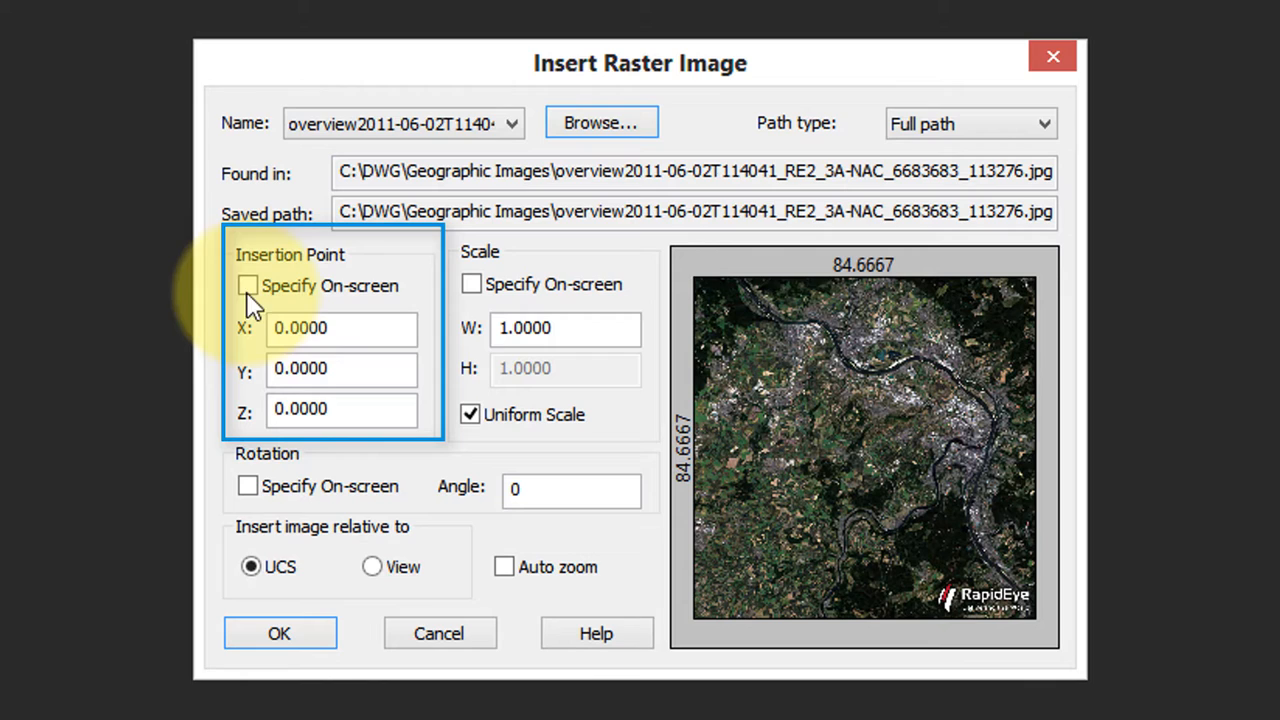
{"action": "left_click", "coordinate": [340, 328]}
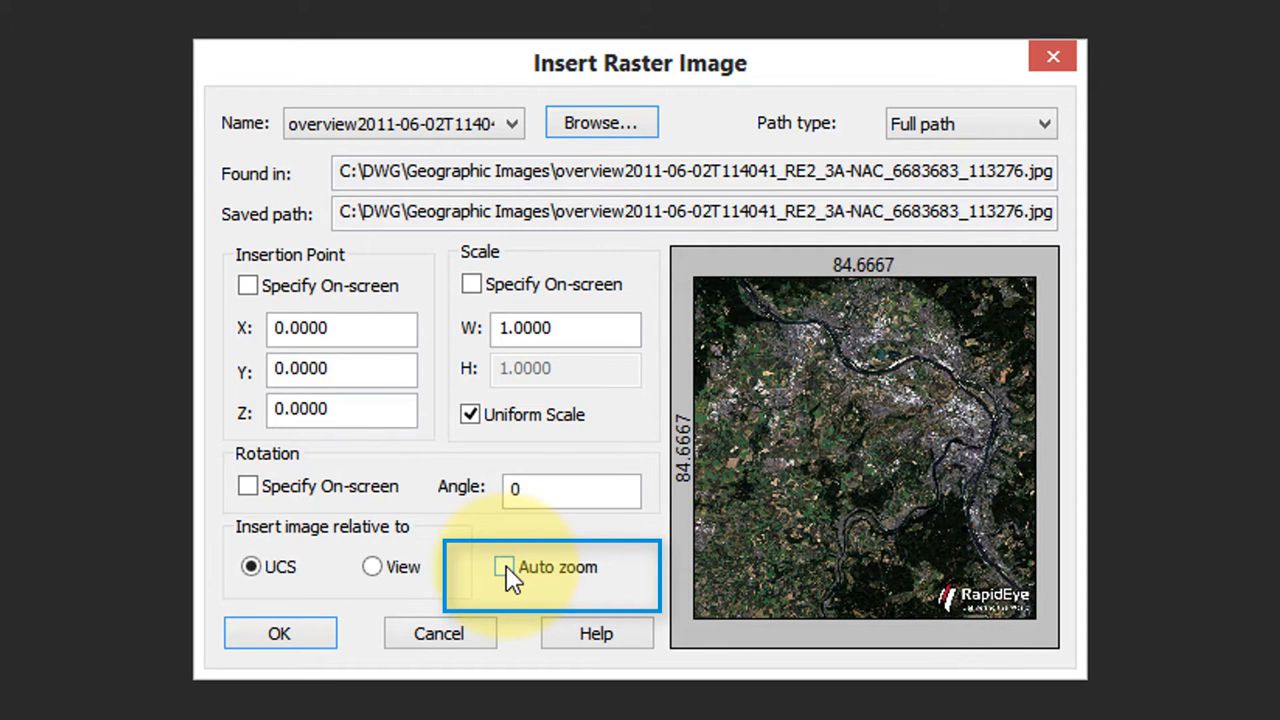
{"action": "left_click", "coordinate": [505, 567]}
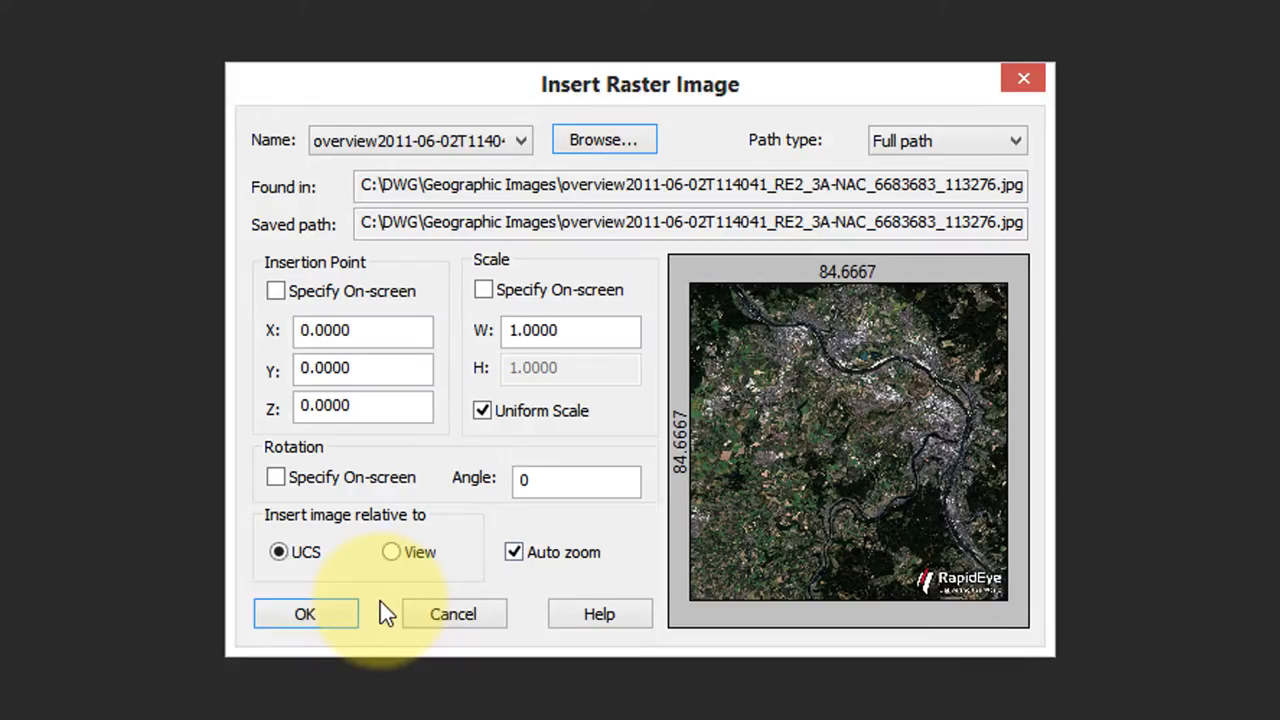
{"action": "left_click", "coordinate": [305, 613]}
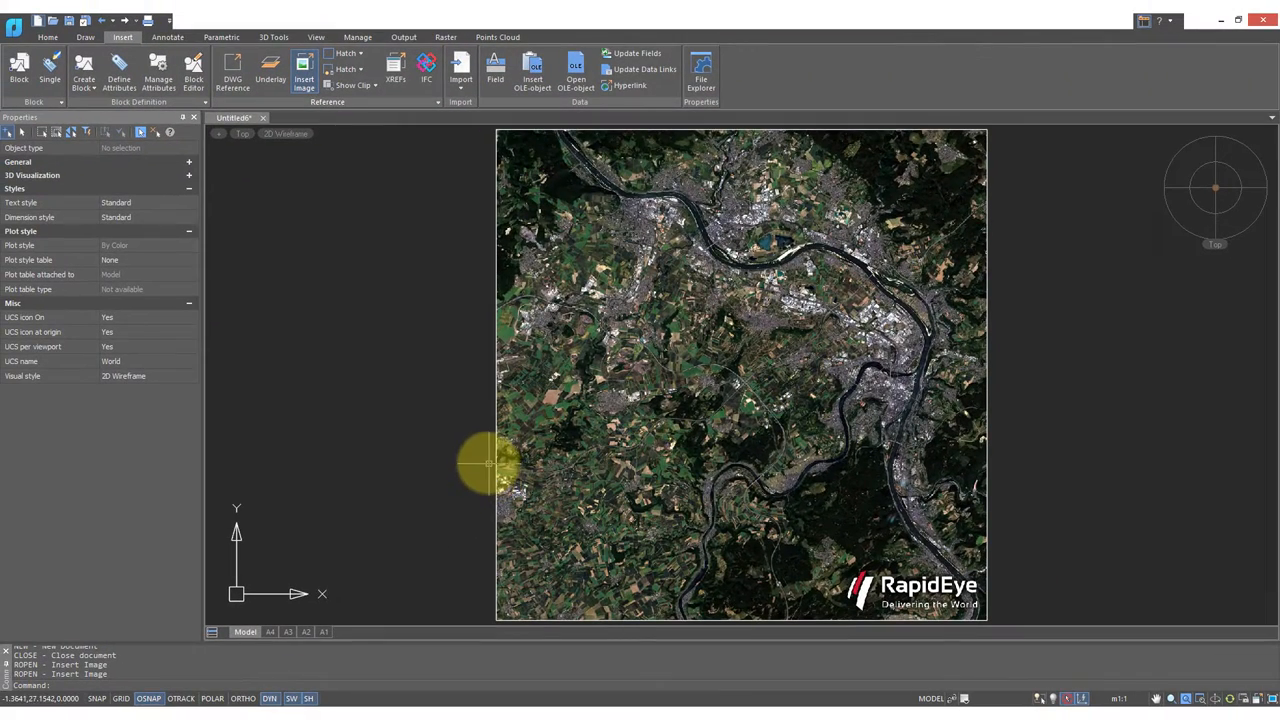
{"action": "mouse_move", "coordinate": [485, 640]}
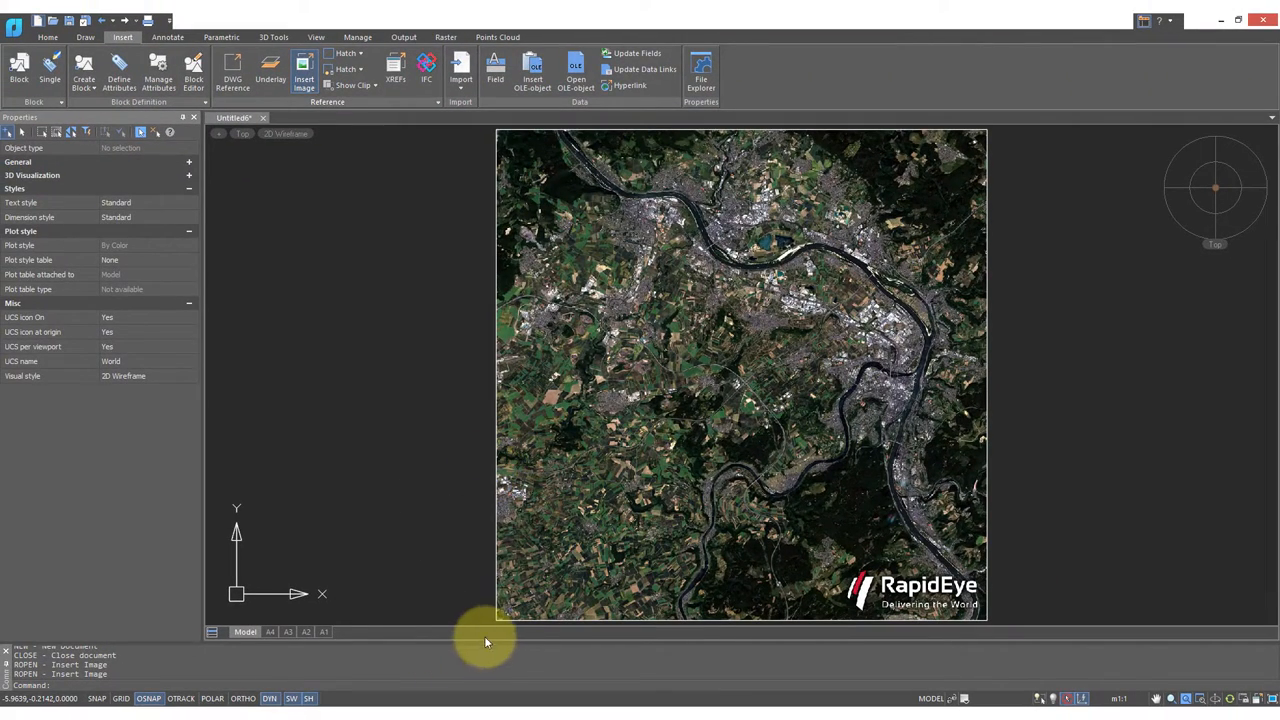
{"action": "mouse_move", "coordinate": [1207, 410]}
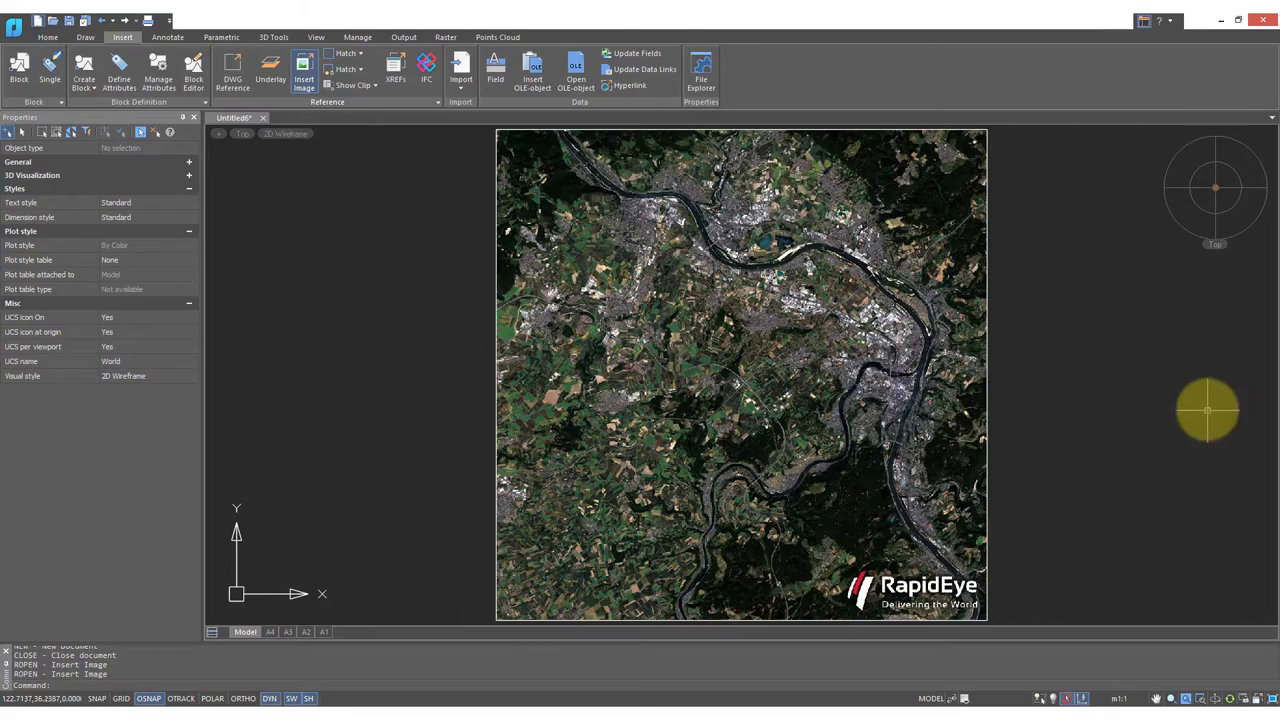
{"action": "mouse_move", "coordinate": [1087, 370]}
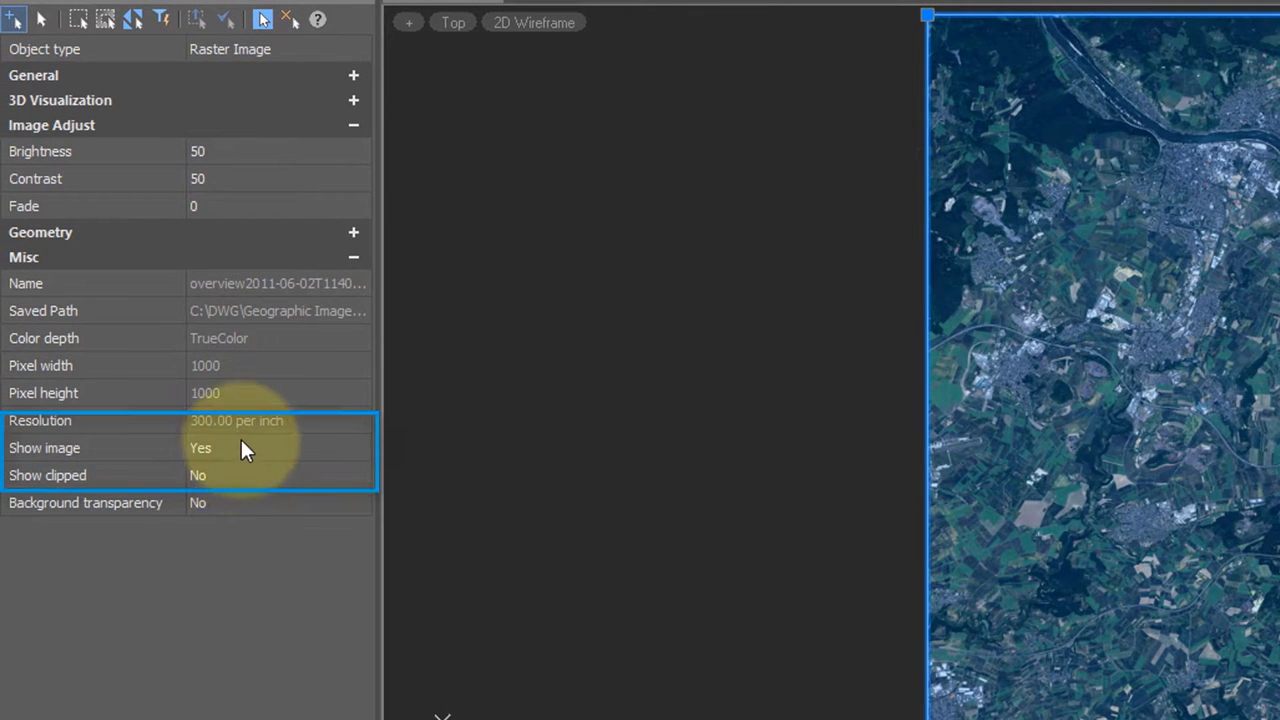
Set Show image to No so only the photo's rectangular frame remains
{"action": "left_click", "coordinate": [718, 547]}
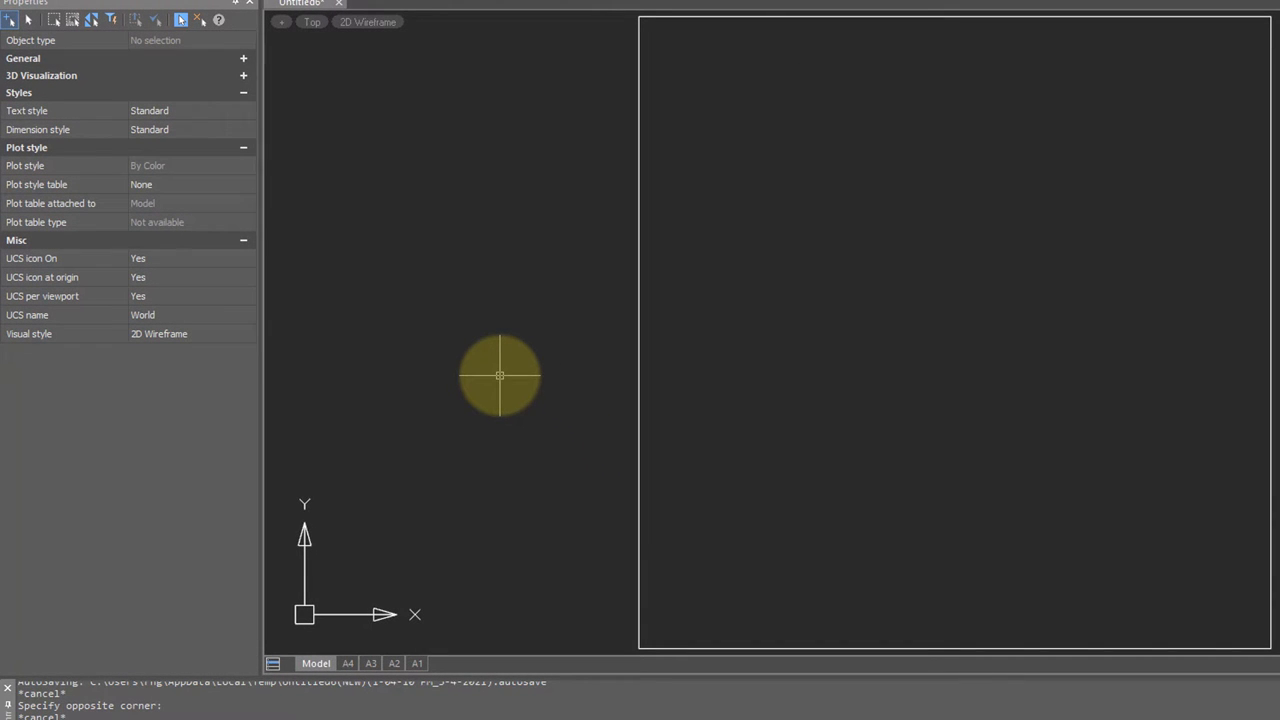
{"action": "mouse_move", "coordinate": [507, 373]}
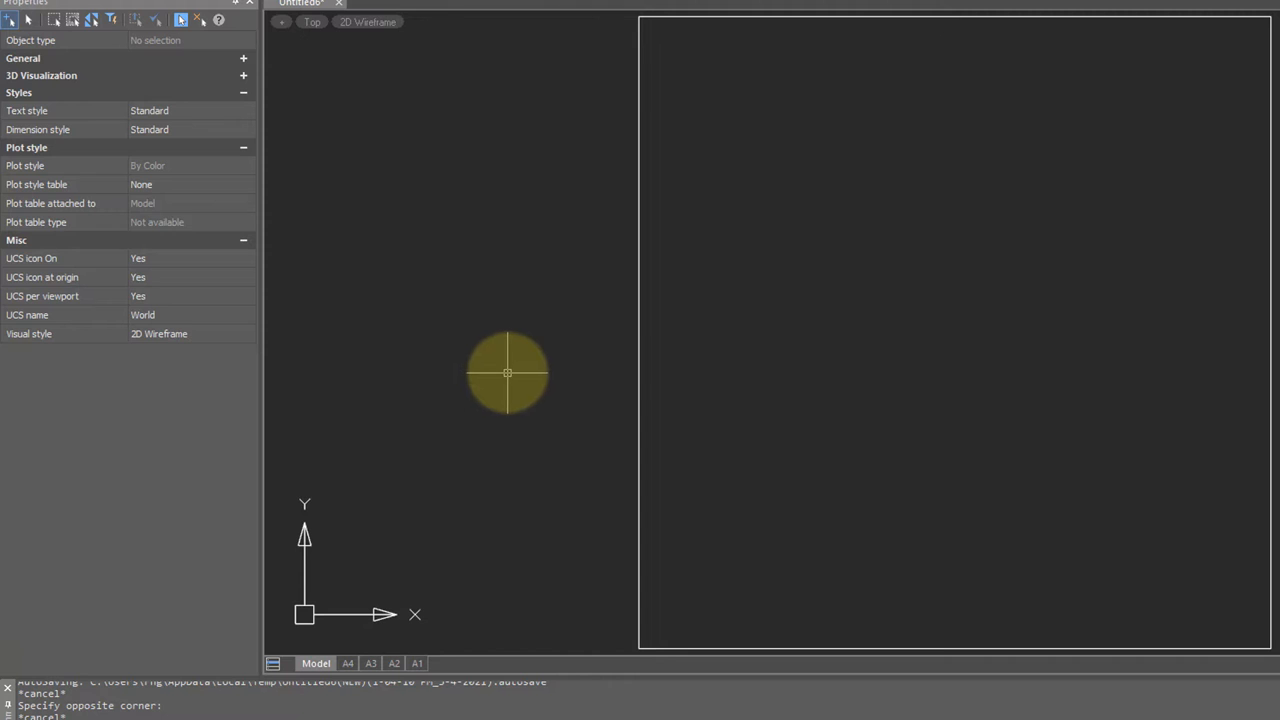
{"action": "mouse_move", "coordinate": [277, 300]}
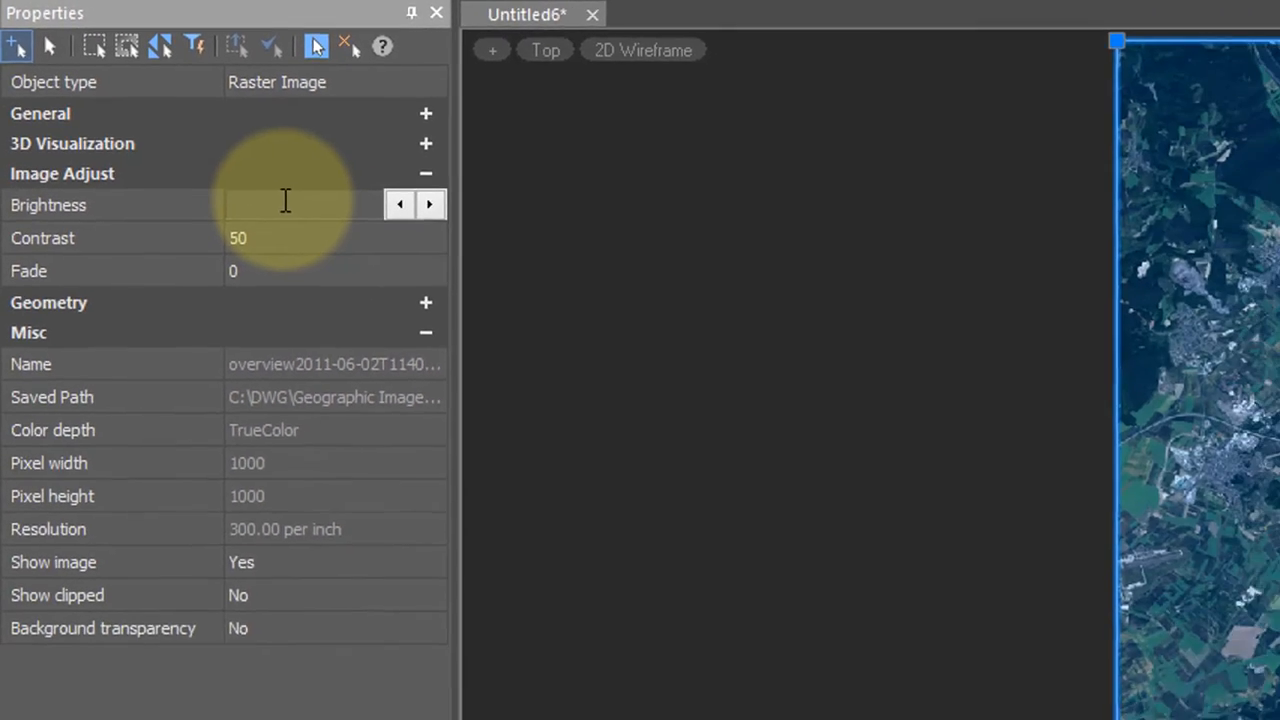
Test brightness 25, 75 and 50 and a fade of 50, ending with brightness 50 and fade 0
{"action": "type", "text": "25"}
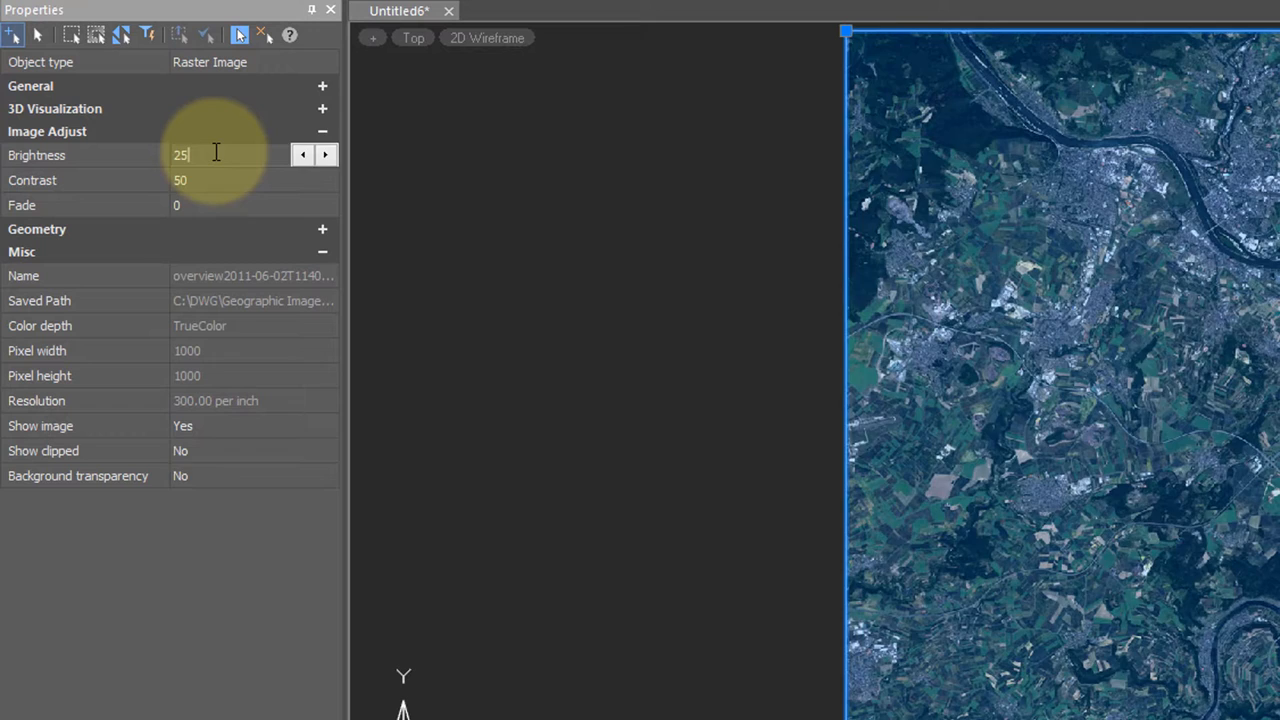
{"action": "type", "text": "75"}
{"action": "key", "text": "Return"}
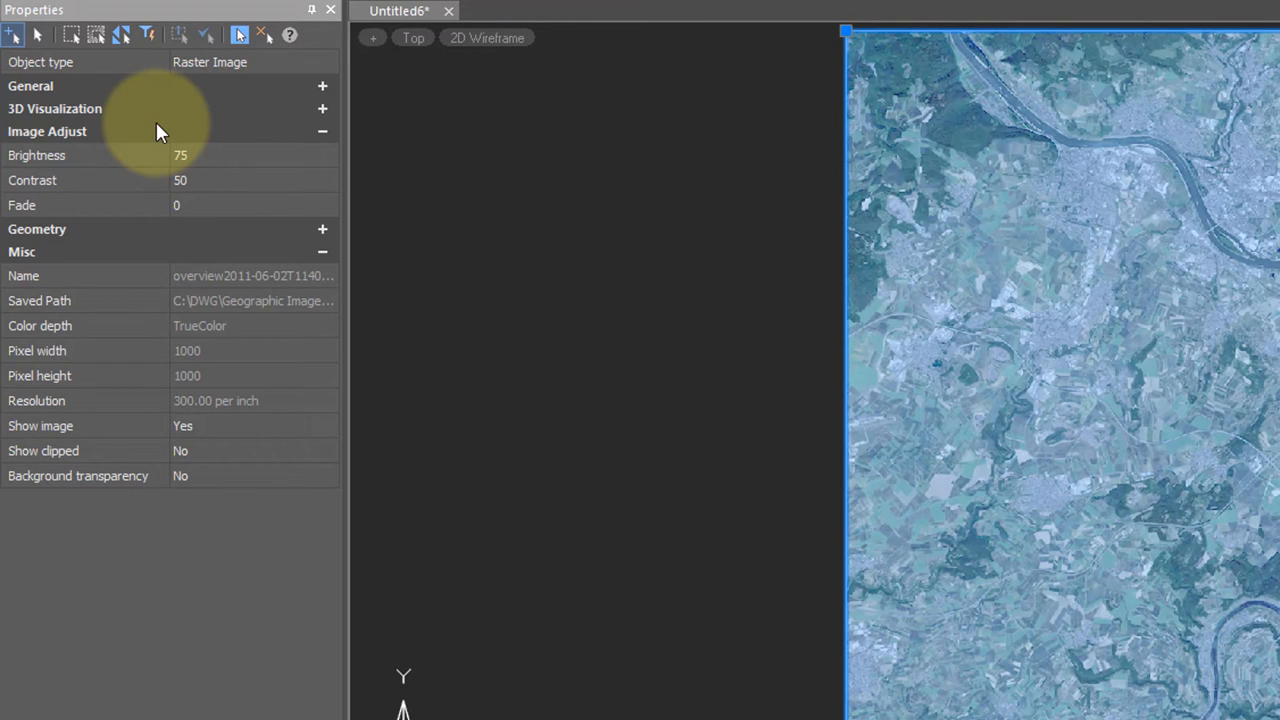
{"action": "mouse_move", "coordinate": [185, 120]}
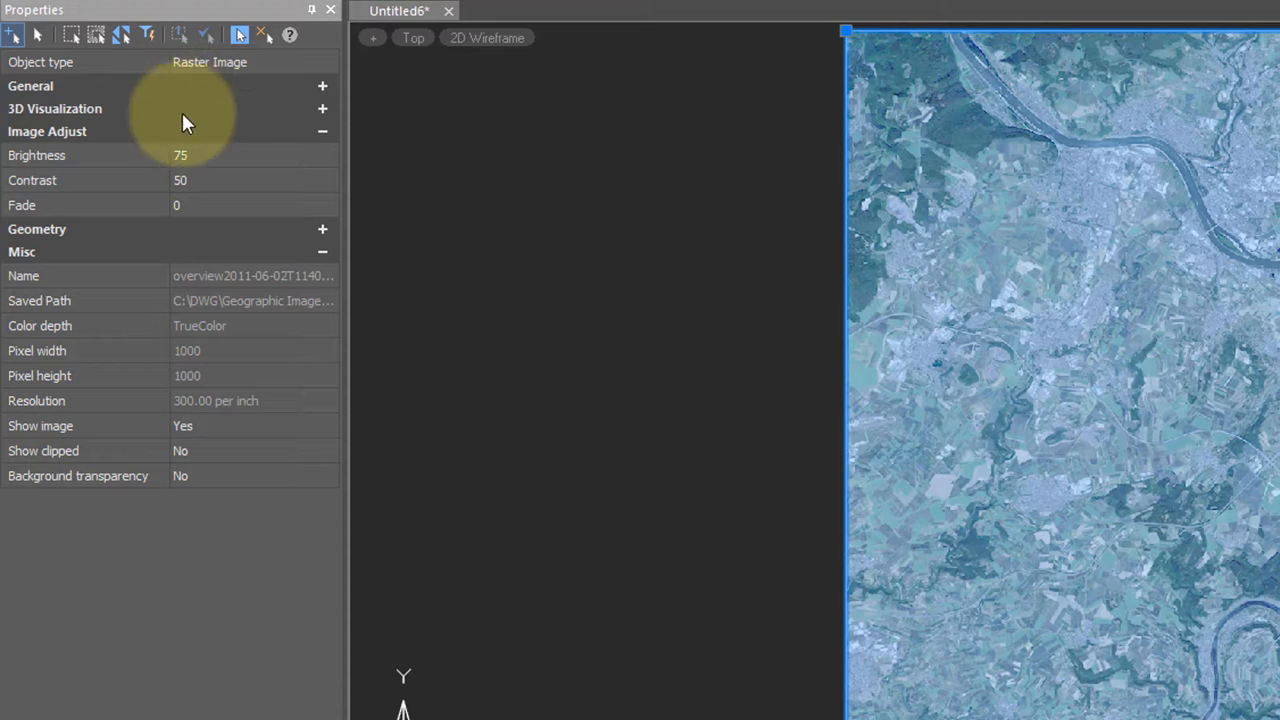
{"action": "left_click", "coordinate": [180, 155]}
{"action": "type", "text": "50"}
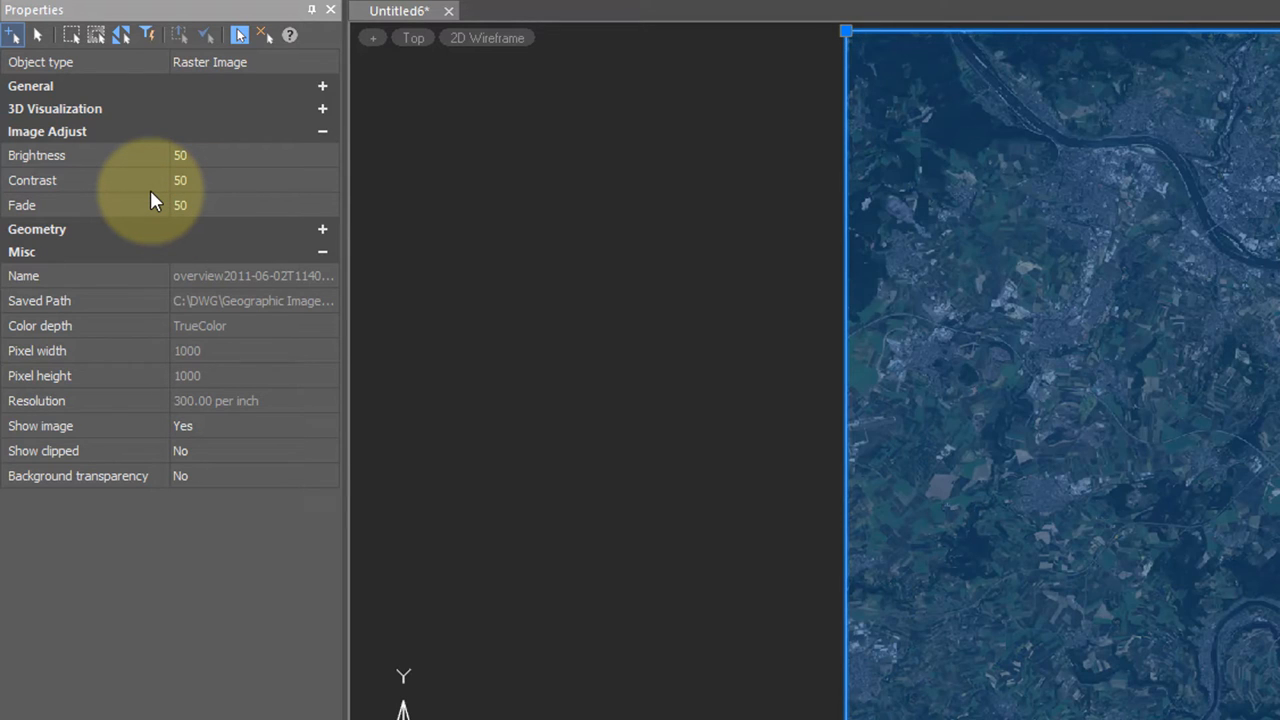
{"action": "left_click", "coordinate": [180, 205]}
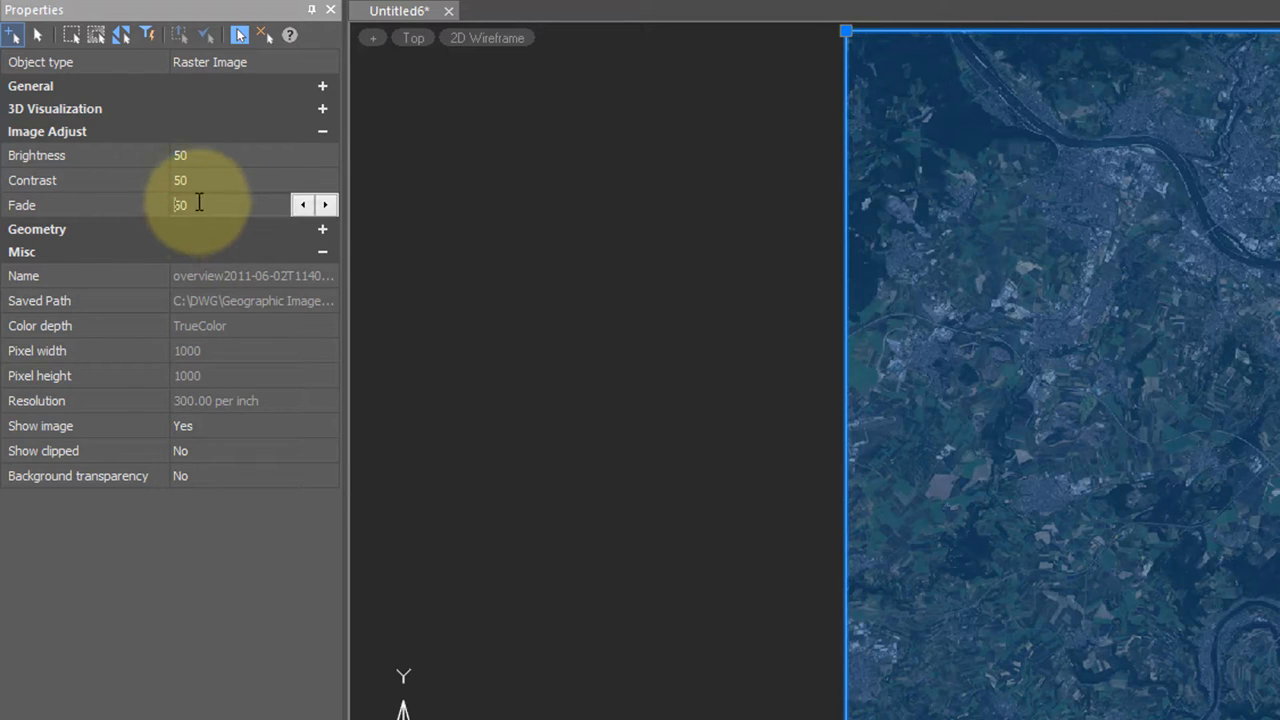
{"action": "type", "text": "0"}
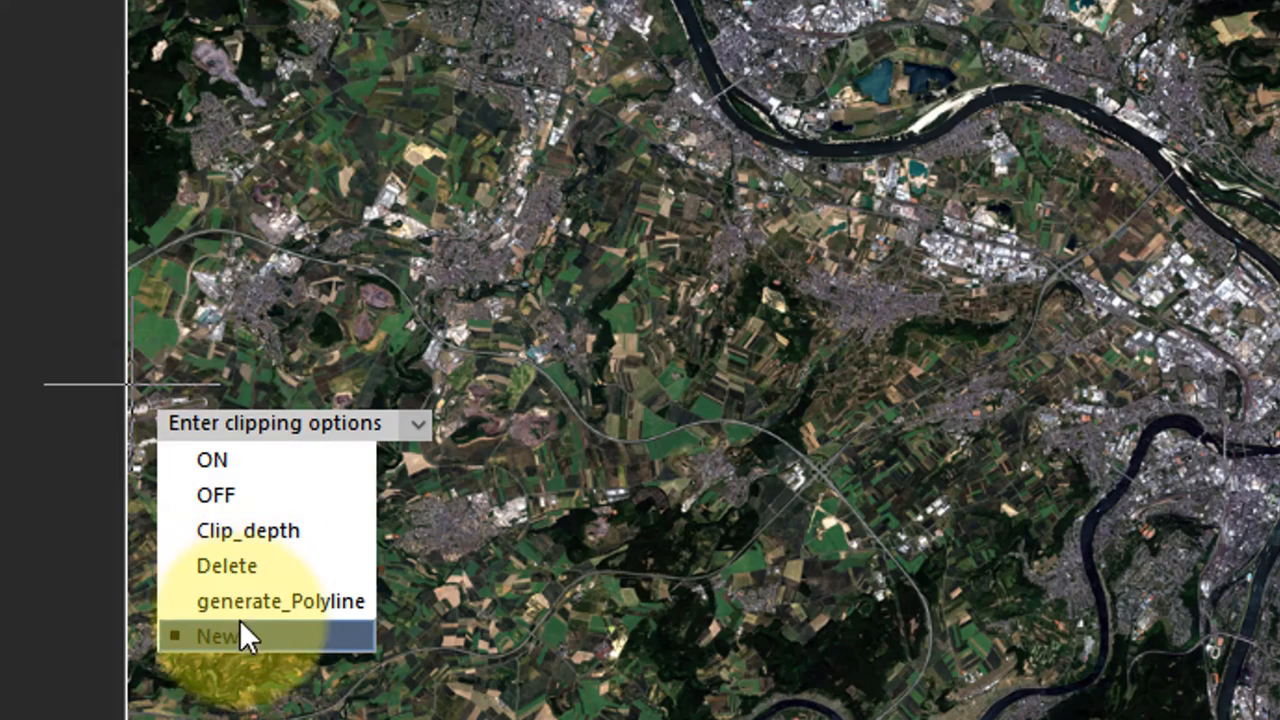
Create a new polygonal IMAGECLIP boundary around the motorway interchange
{"action": "left_click", "coordinate": [219, 636]}
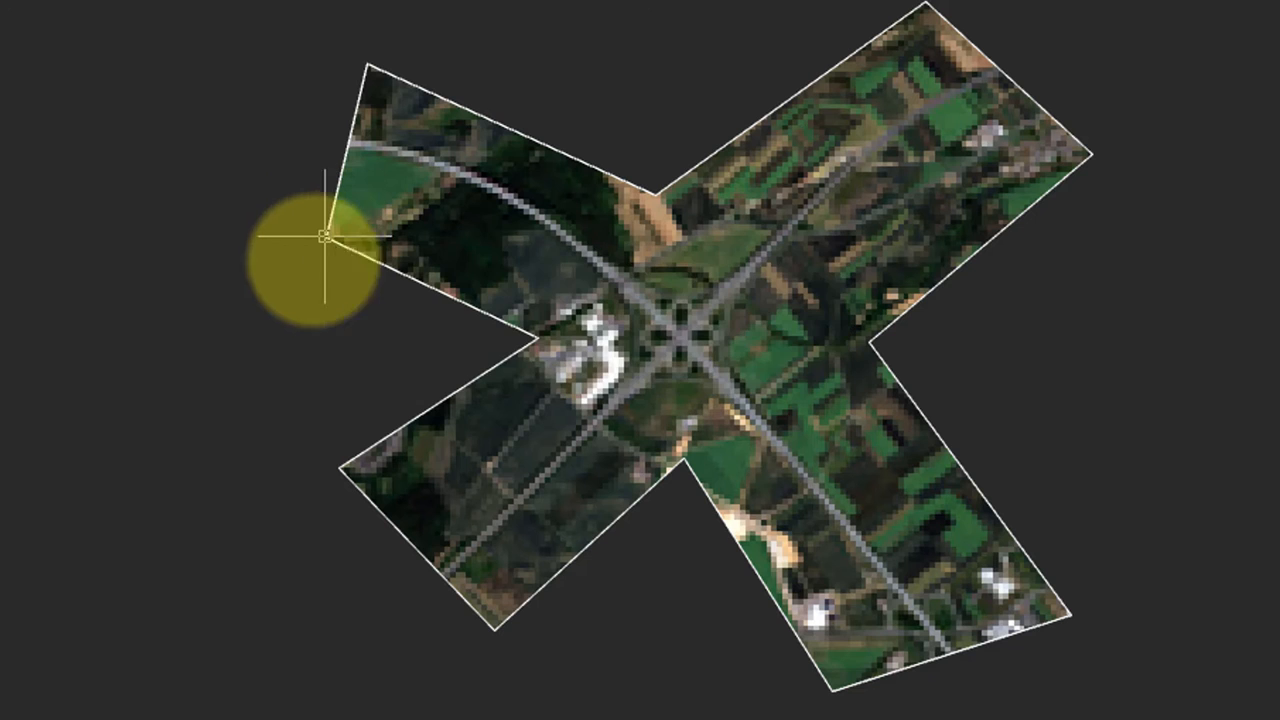
{"action": "mouse_move", "coordinate": [130, 355]}
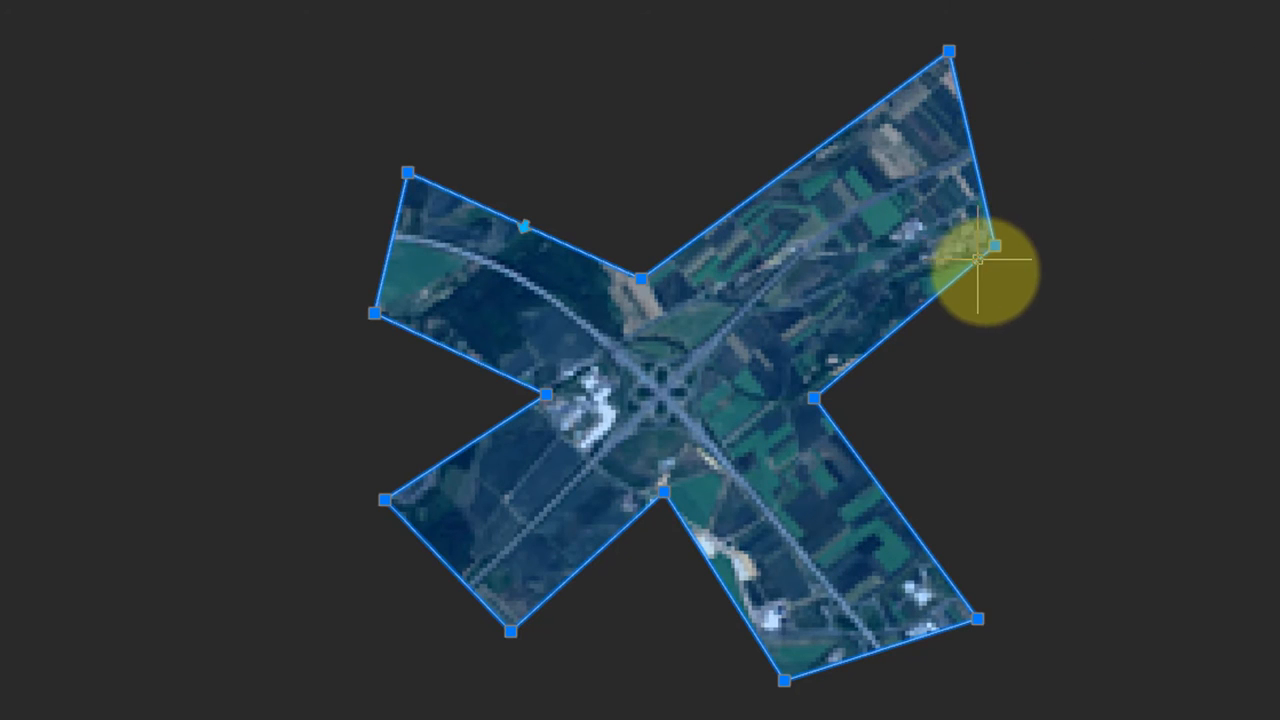
Drag a corner grip of the clipping boundary to reshape it around the interchange
{"action": "left_click_drag", "start_coordinate": [975, 245], "coordinate": [880, 300]}
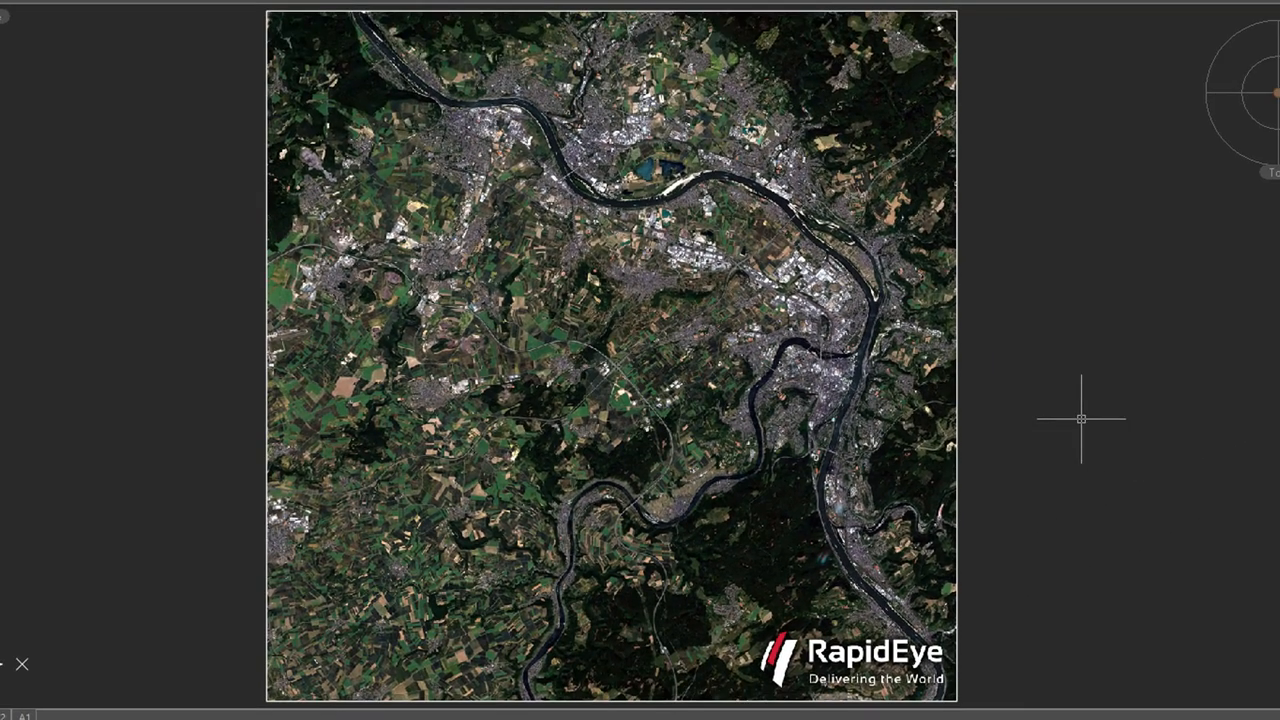
{"action": "mouse_move", "coordinate": [960, 398]}
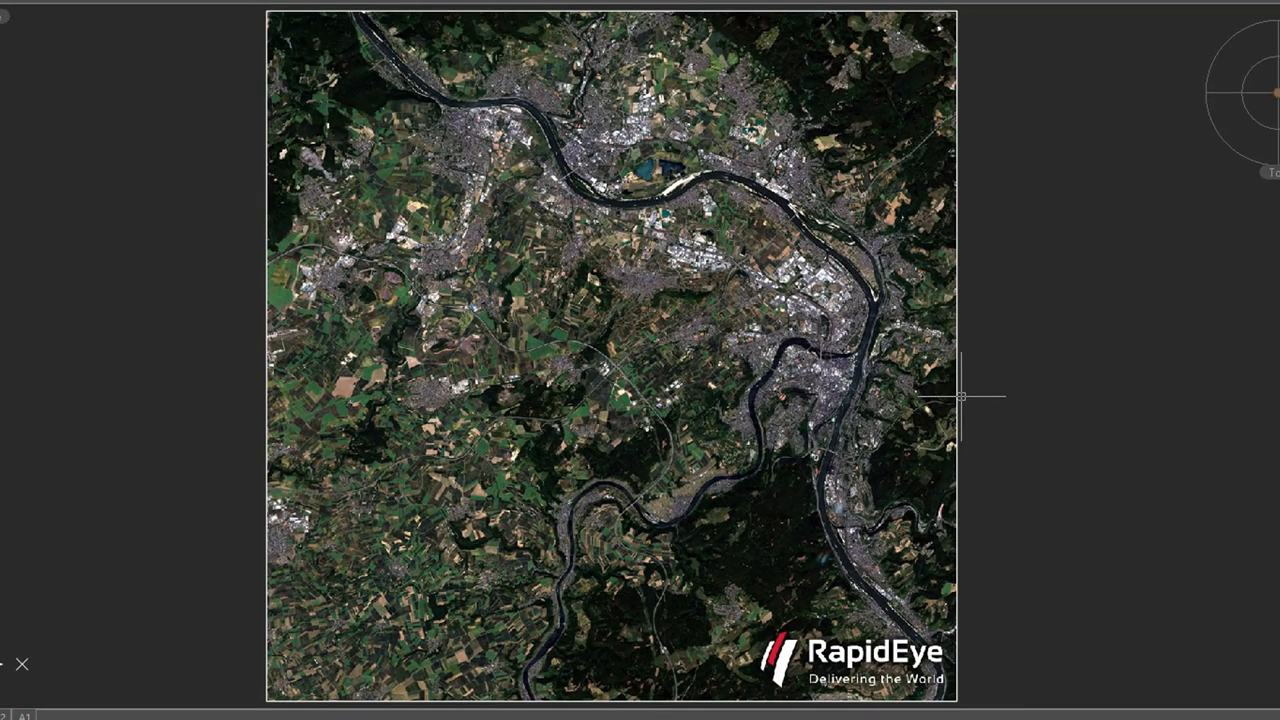